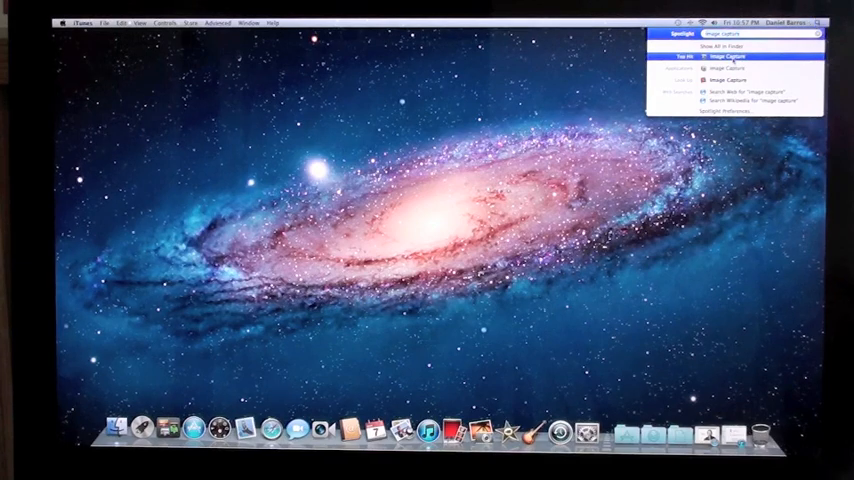
# Step: Launch Image Capture from the Spotlight Top Hit
pyautogui.click(733, 56)
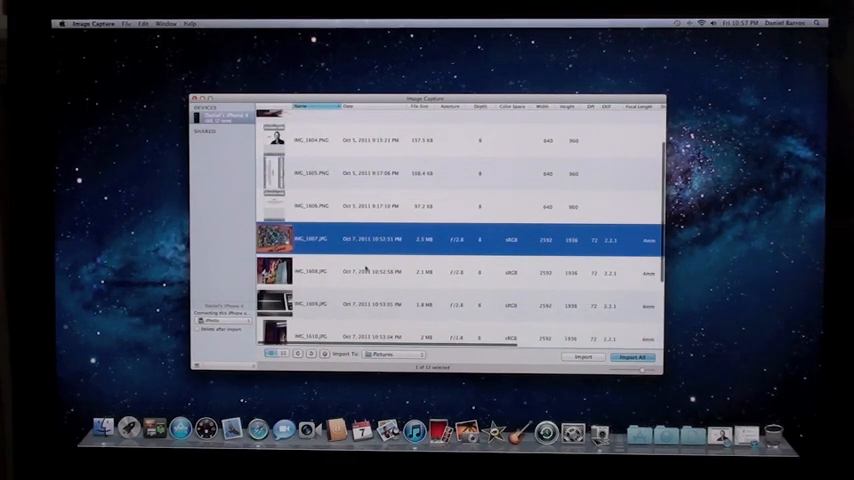
# Step: Scroll the iPhone photo list down to the latest October 7 shots
pyautogui.scroll(-3)
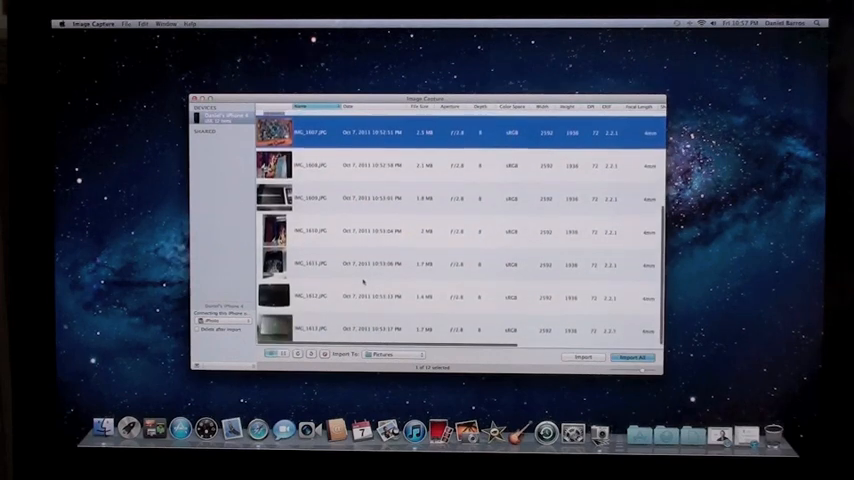